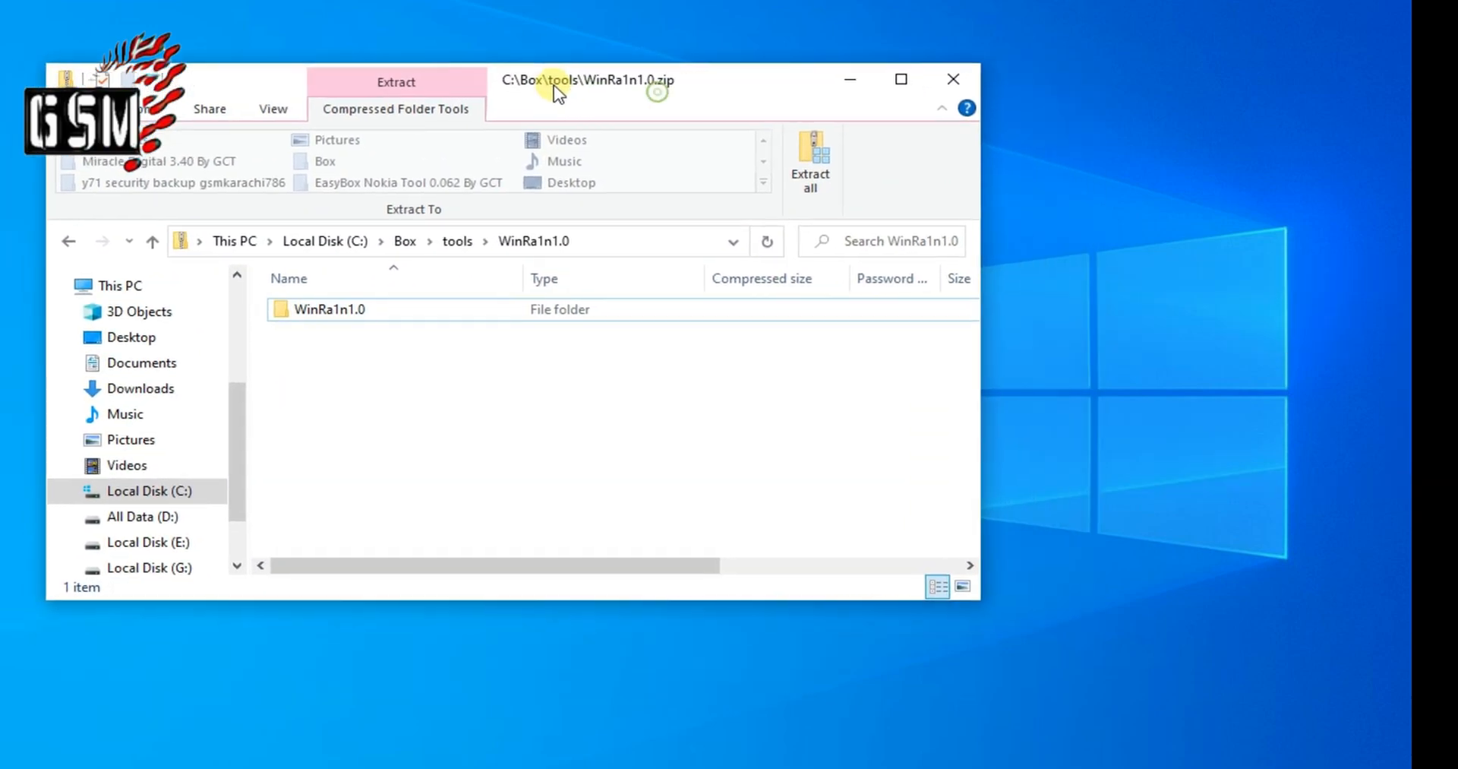
Step: Open the WinRa1n1.0 folder inside the zip to show the ReadMe and two applications
{"action": "left_click", "coordinate": [328, 309]}
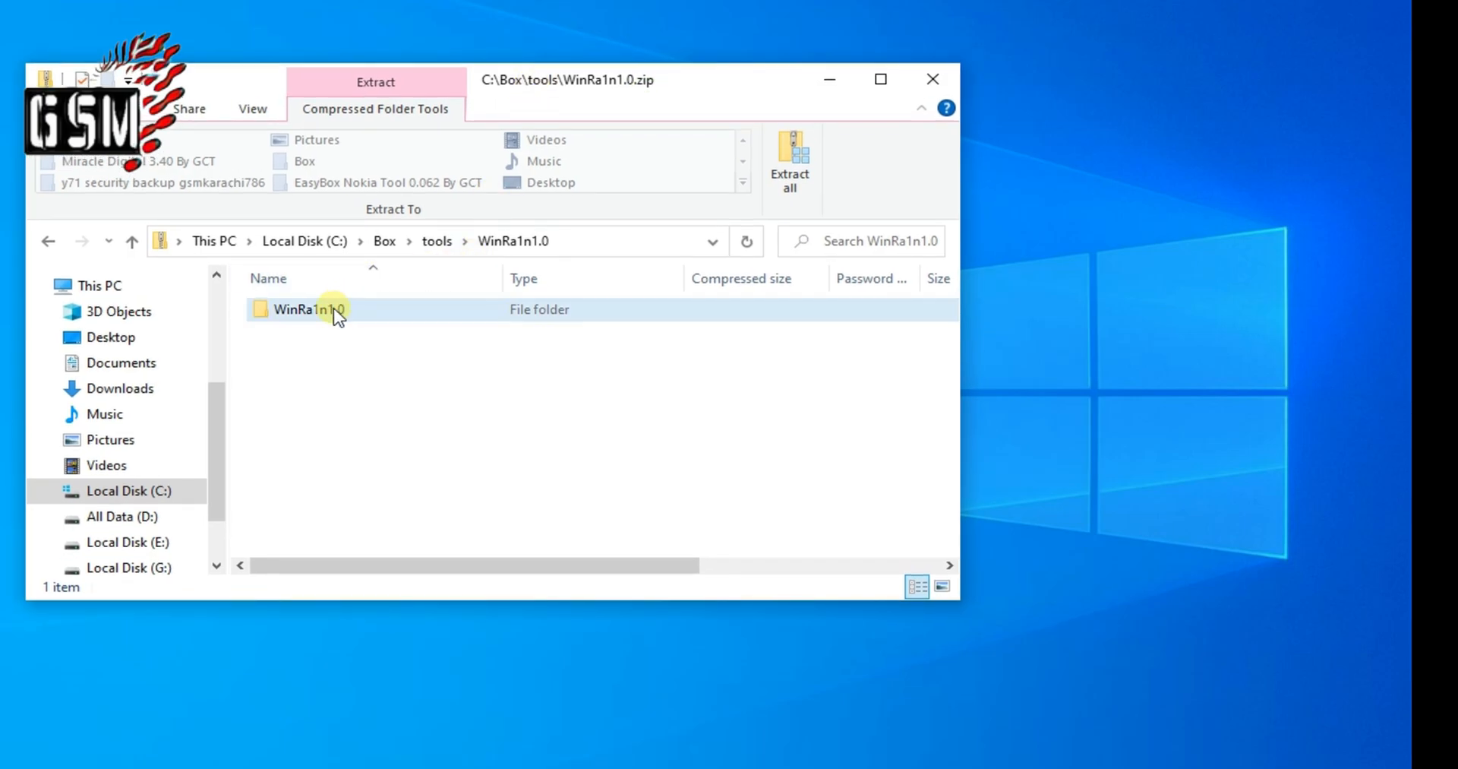
{"action": "double_click", "coordinate": [309, 308]}
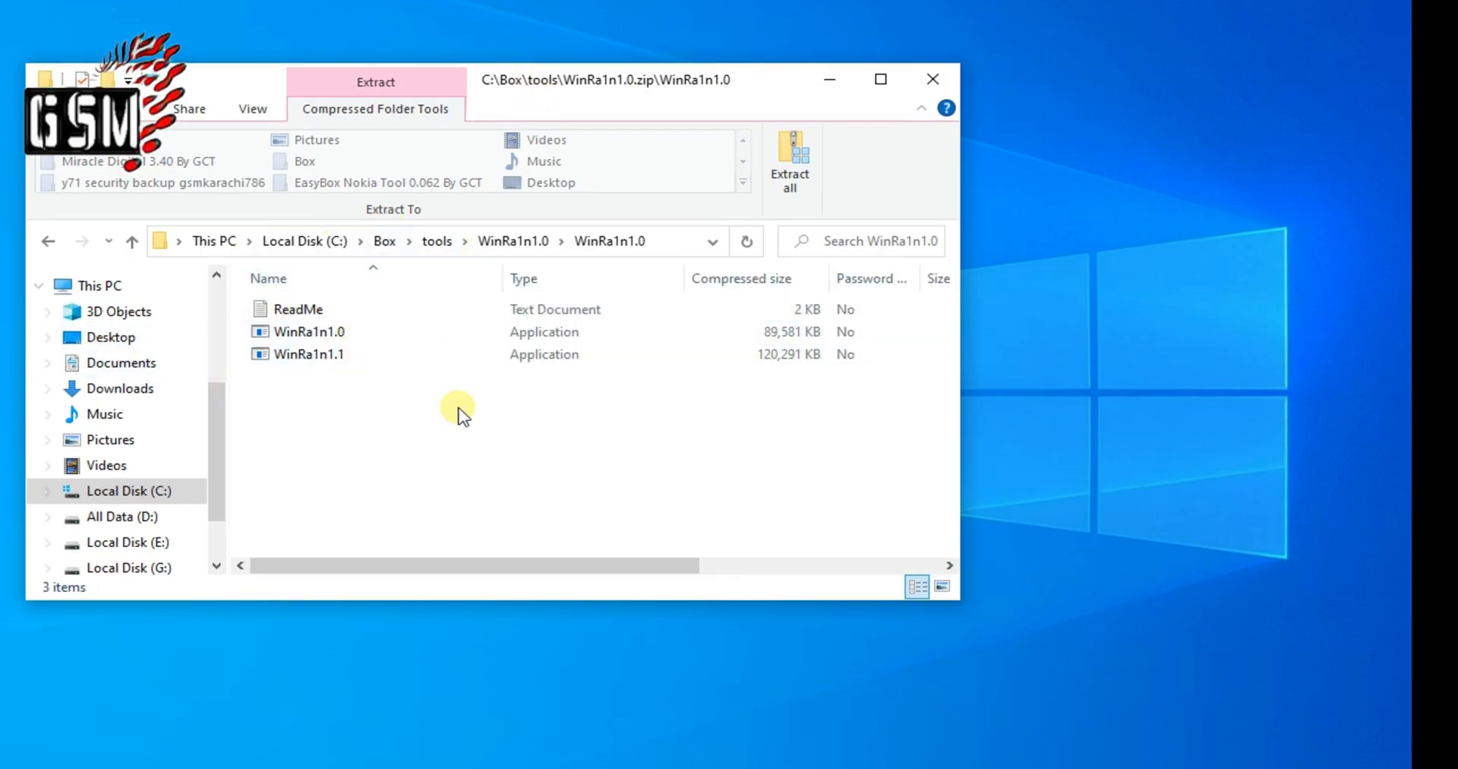
Step: Open the ReadMe in Notepad to read the v1.1 features, issues and notes
{"action": "double_click", "coordinate": [298, 308]}
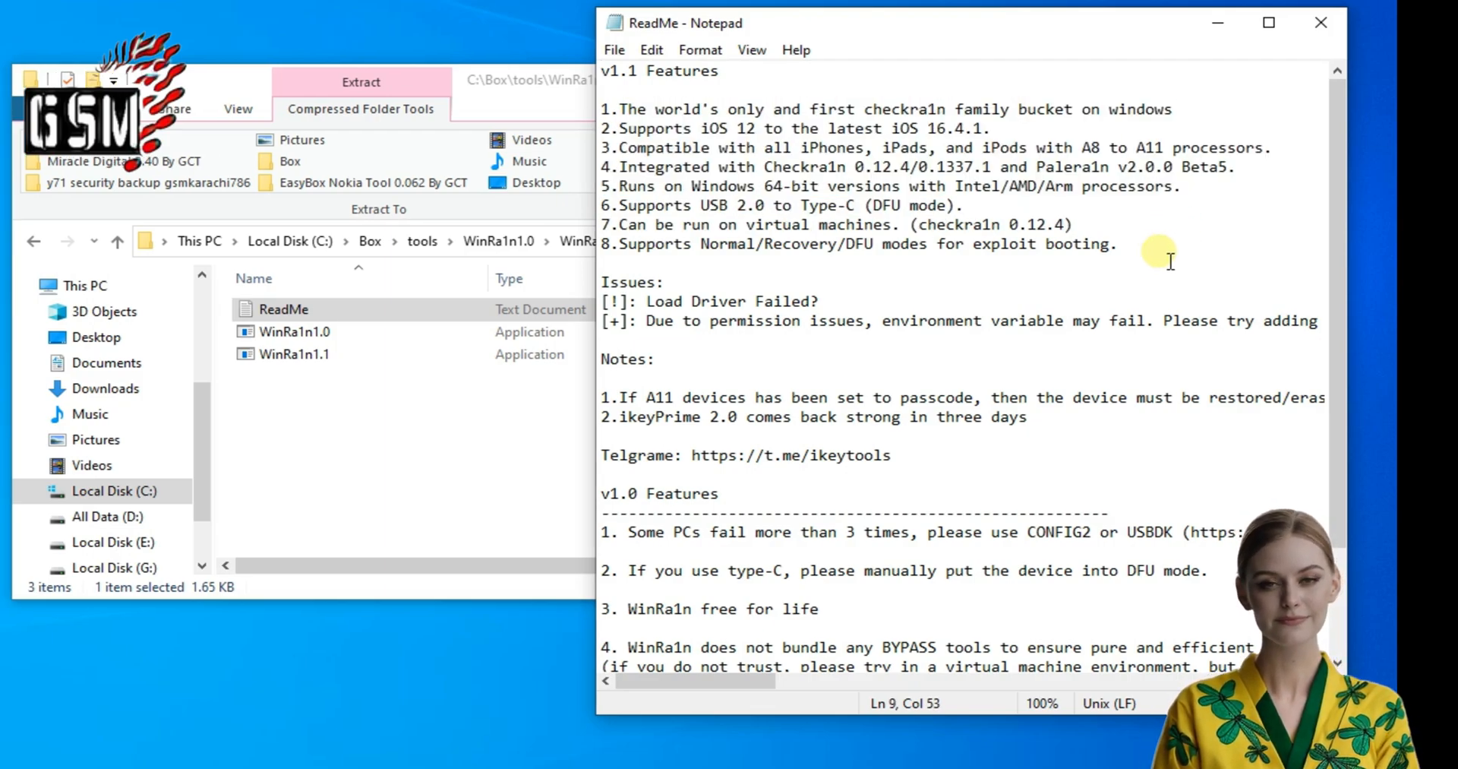
{"action": "mouse_move", "coordinate": [662, 92]}
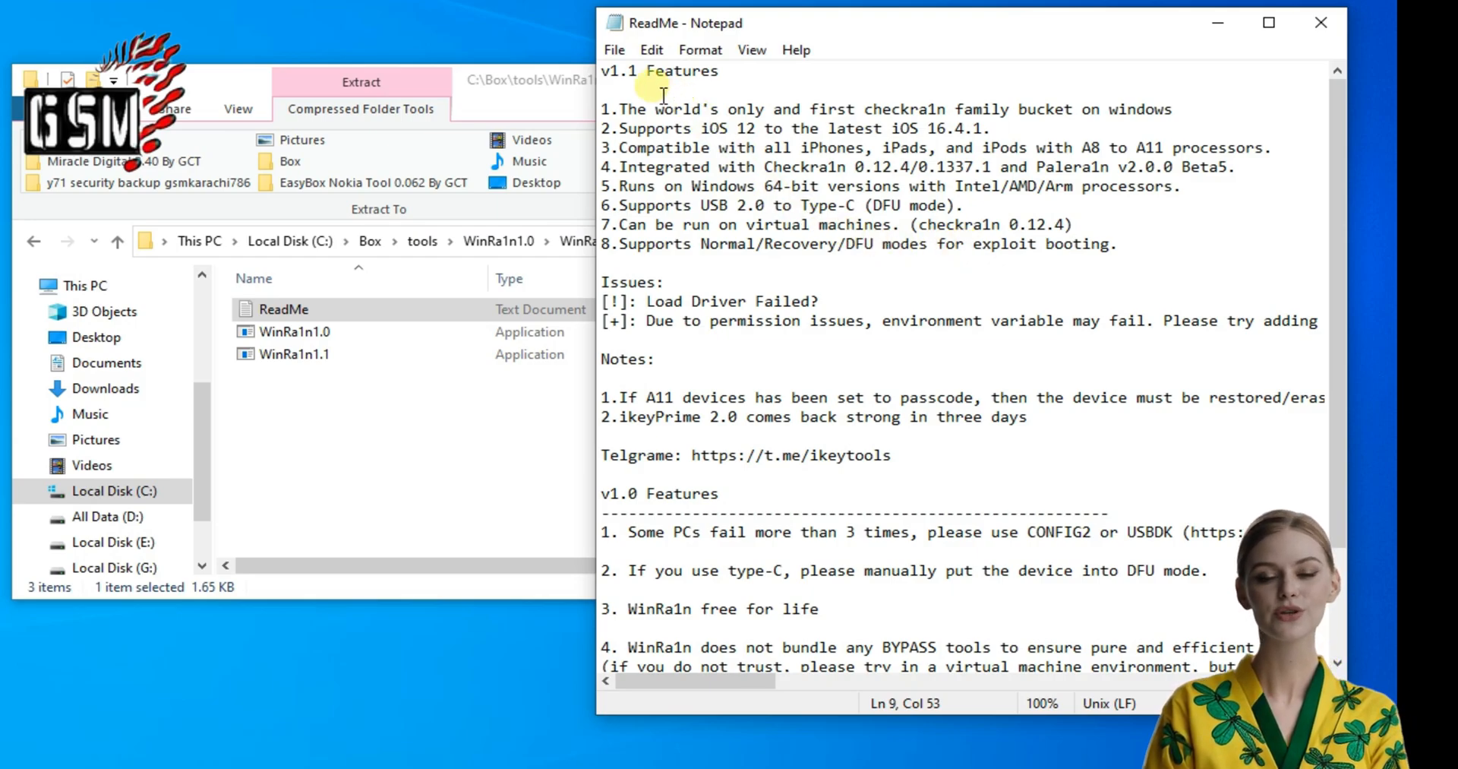
{"action": "mouse_move", "coordinate": [1170, 261]}
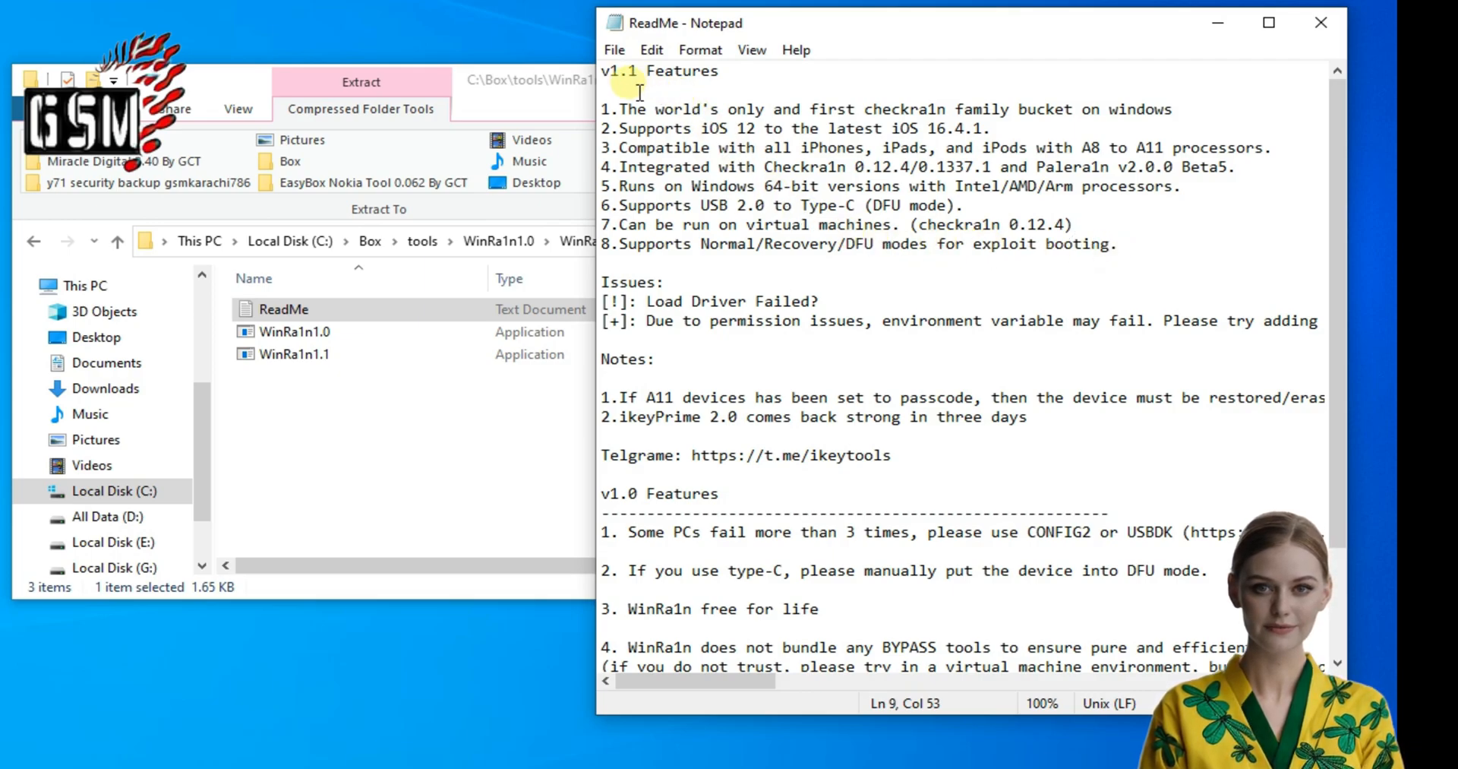
{"action": "mouse_move", "coordinate": [1169, 261]}
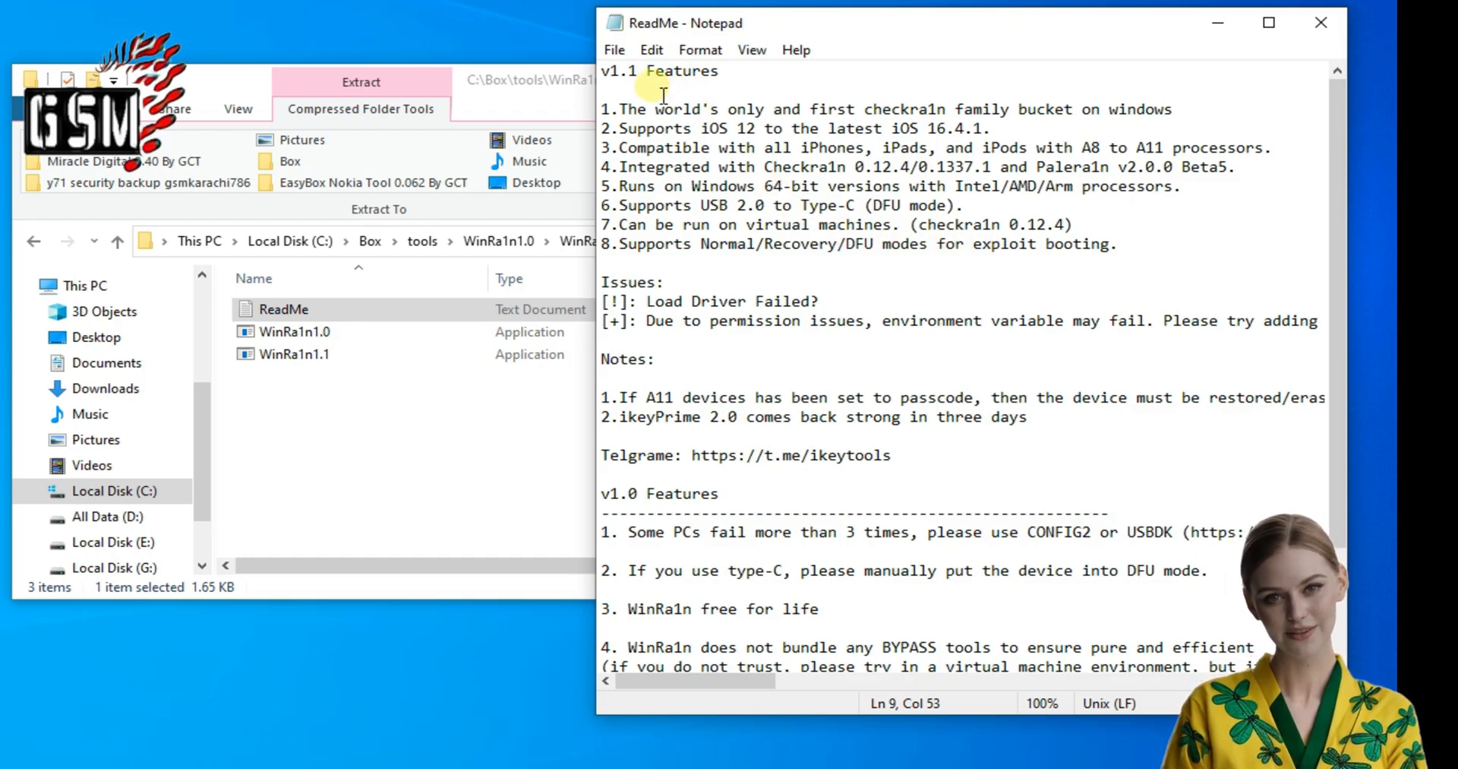
{"action": "mouse_move", "coordinate": [1169, 261]}
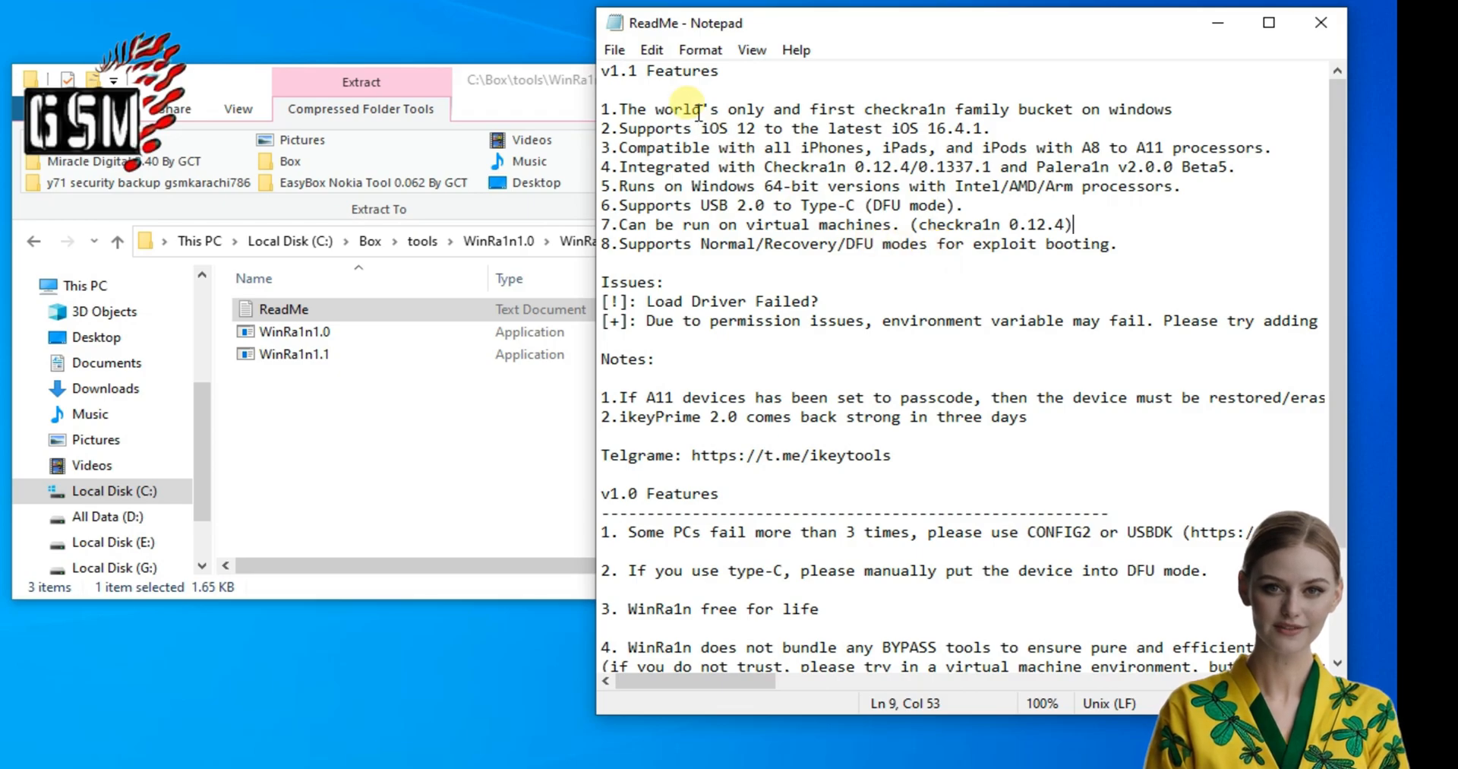
{"action": "mouse_move", "coordinate": [1166, 258]}
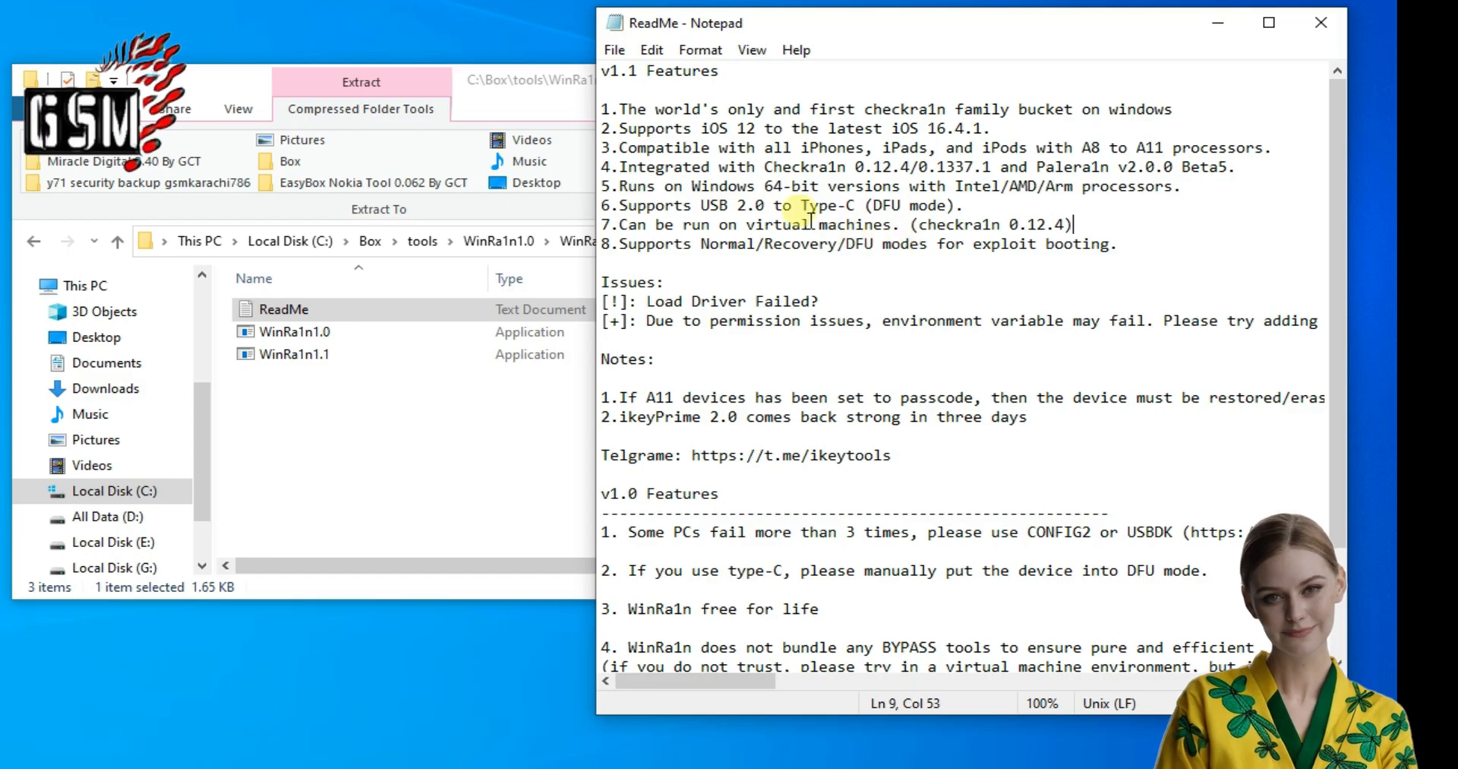
{"action": "mouse_move", "coordinate": [1169, 261]}
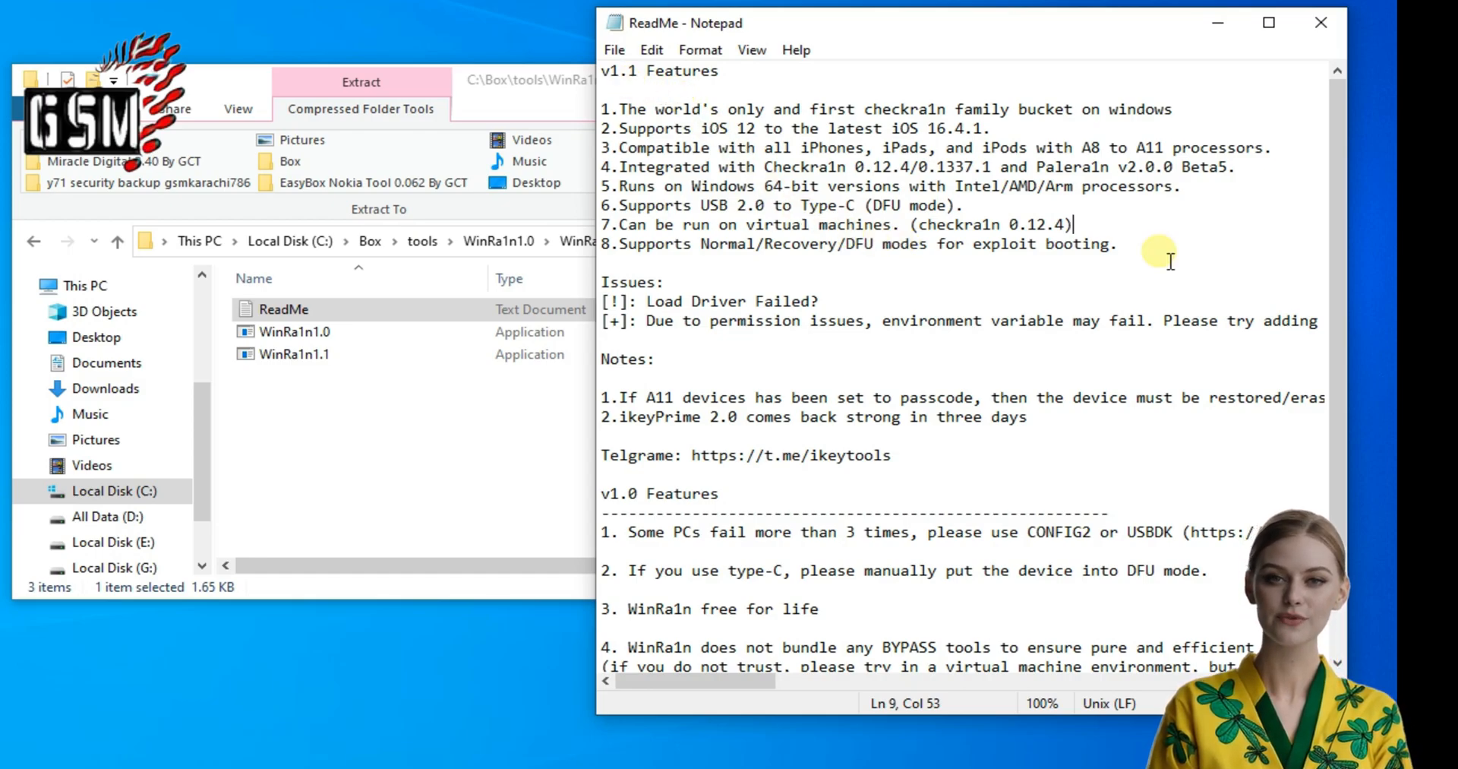
{"action": "mouse_move", "coordinate": [915, 247]}
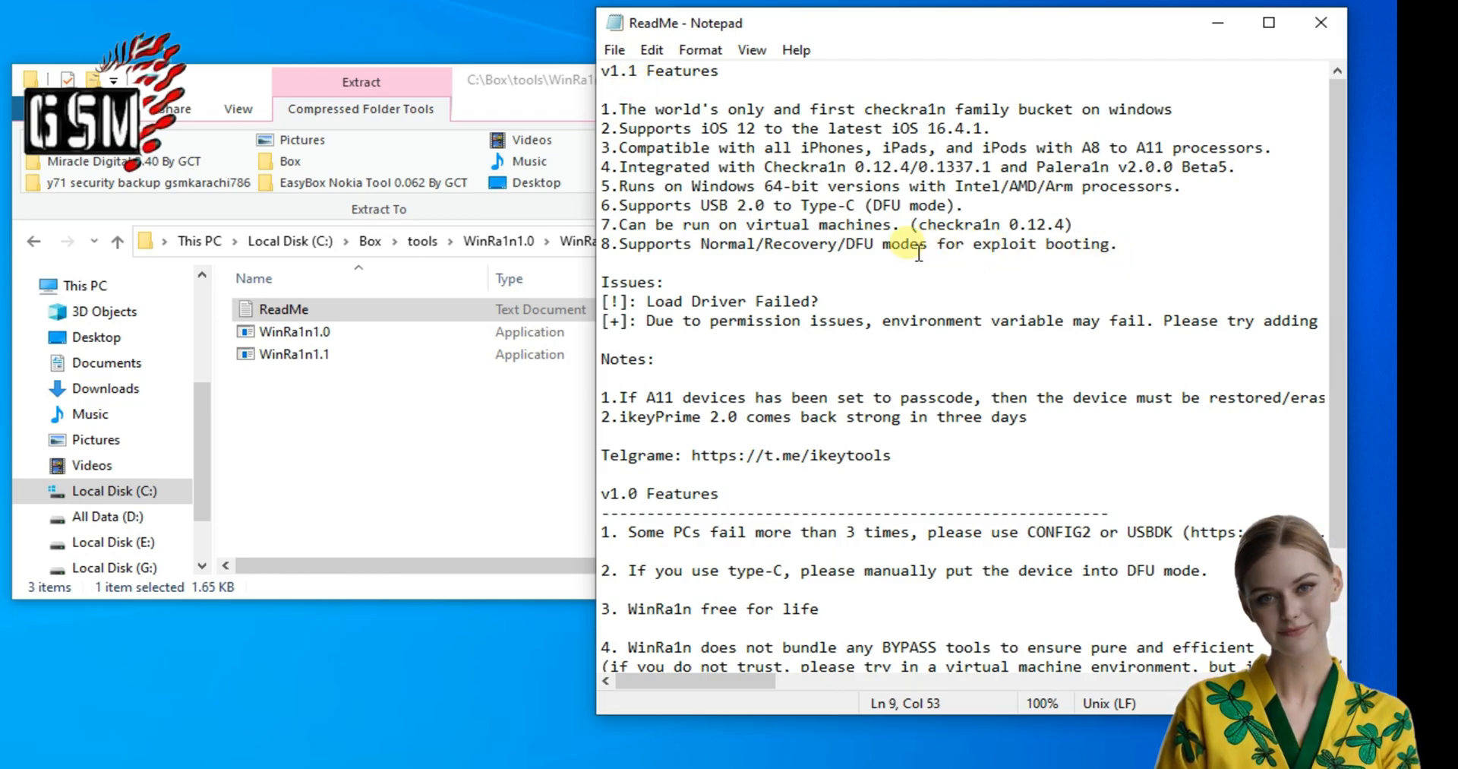
{"action": "mouse_move", "coordinate": [1169, 261]}
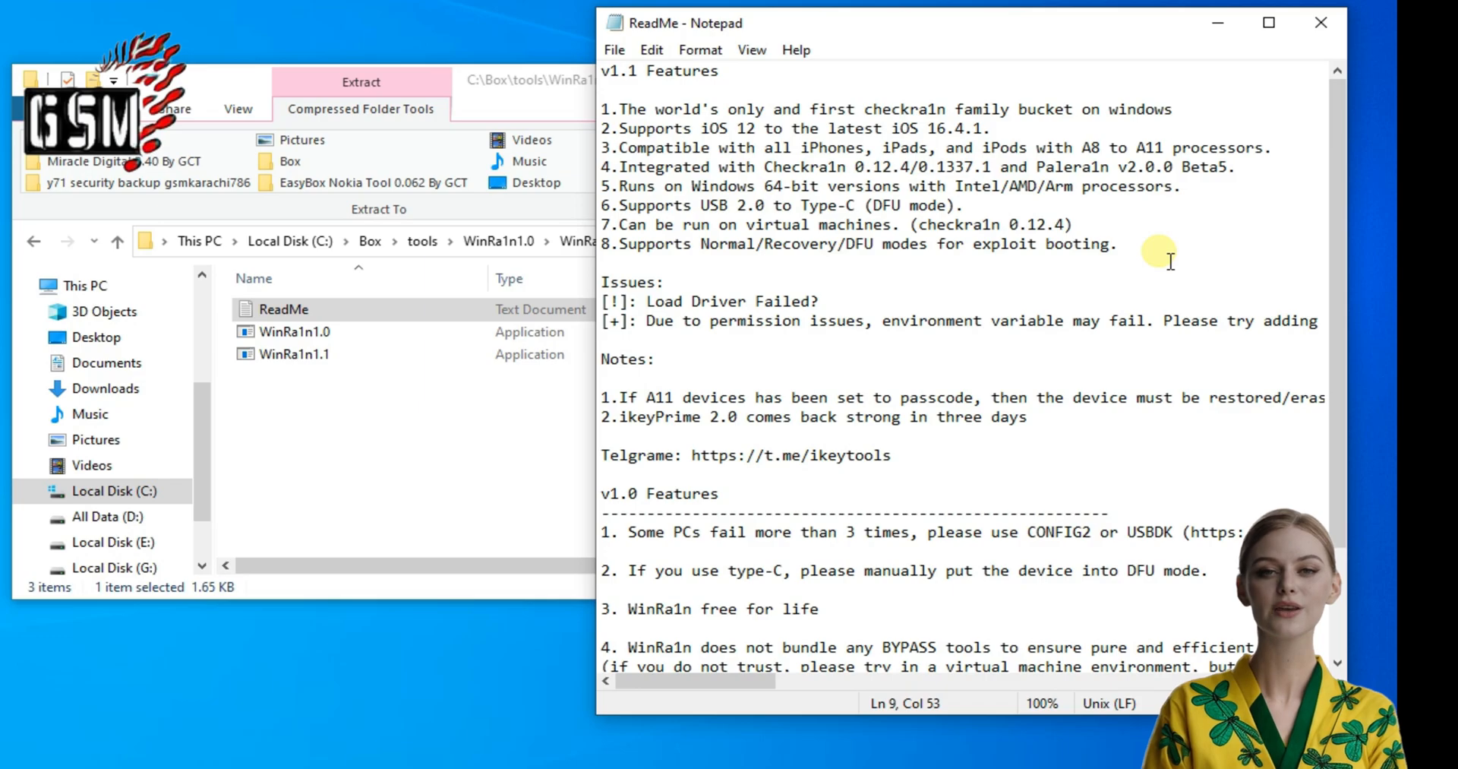